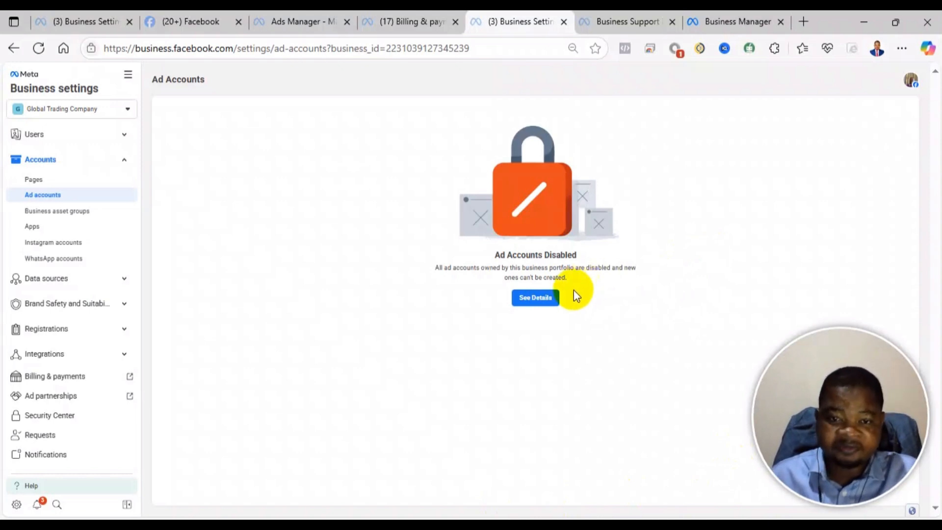
{"action": "mouse_move", "coordinate": [265, 123]}
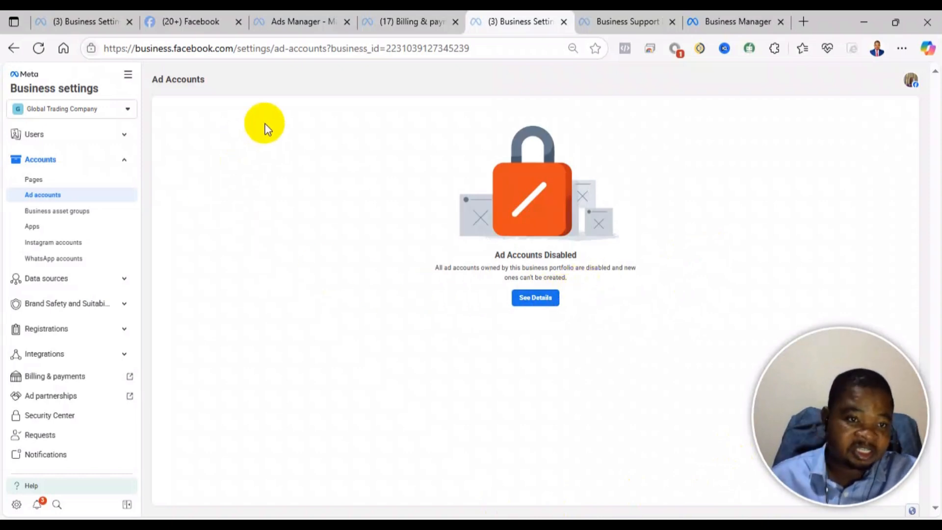
{"action": "mouse_move", "coordinate": [43, 106]}
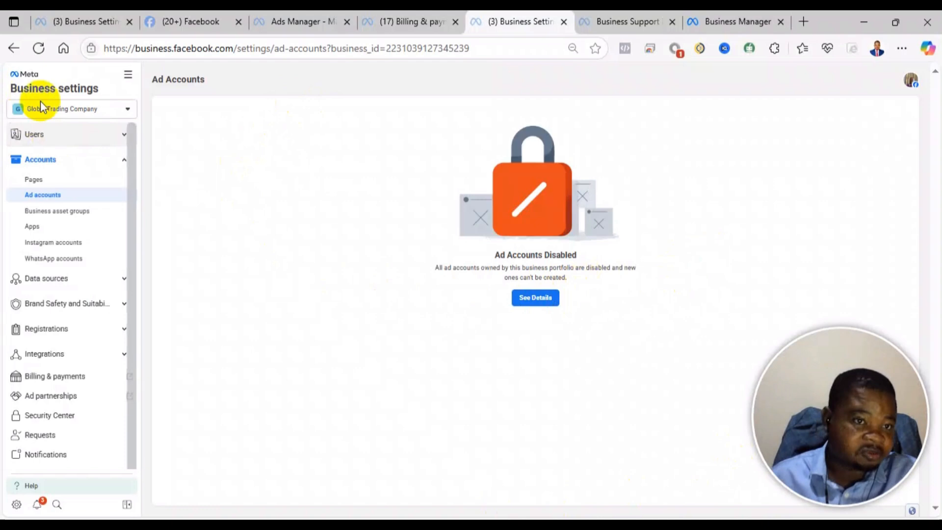
{"action": "mouse_move", "coordinate": [490, 141]}
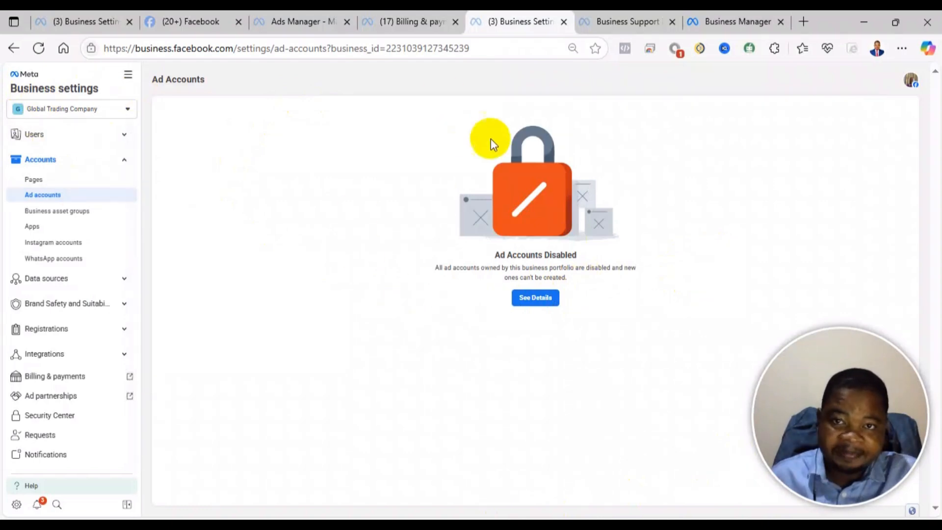
{"action": "mouse_move", "coordinate": [676, 287]}
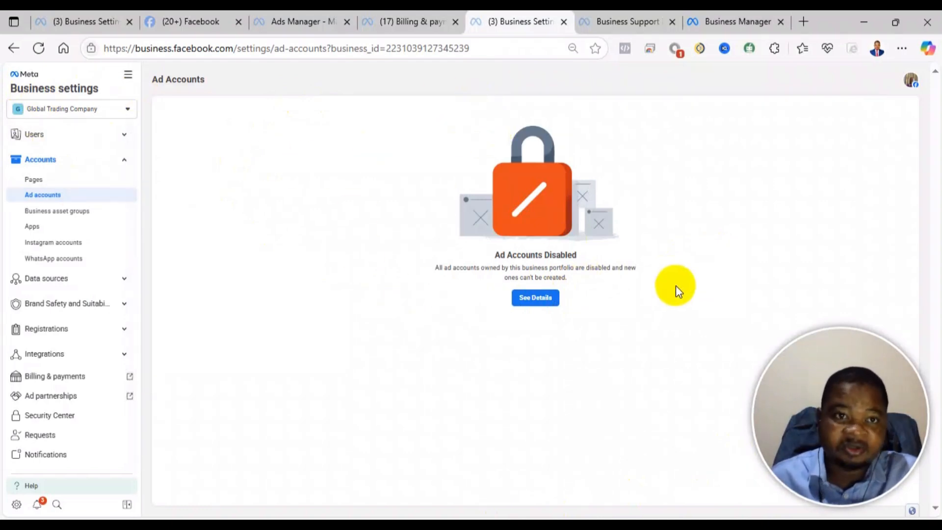
{"action": "mouse_move", "coordinate": [670, 288]}
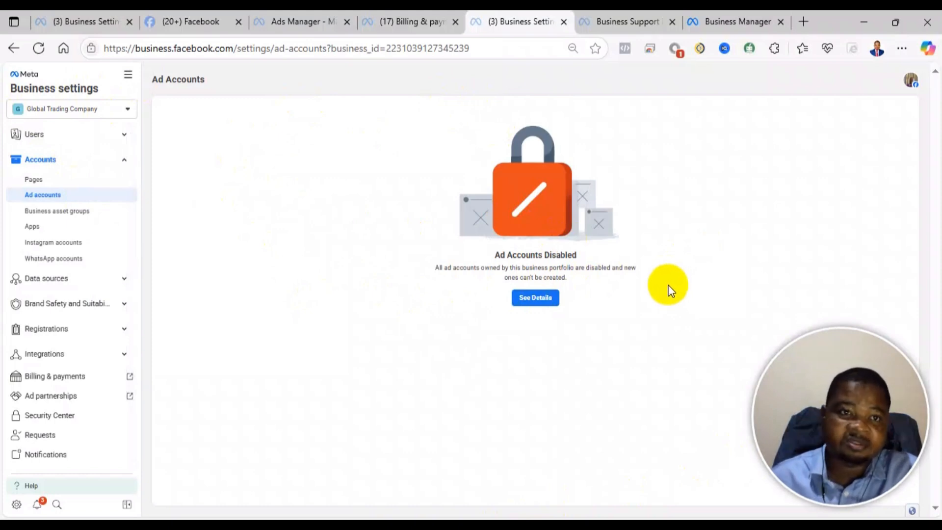
- Open Global Trading Company's restriction details from Other restricted accounts
{"action": "left_click", "coordinate": [301, 21]}
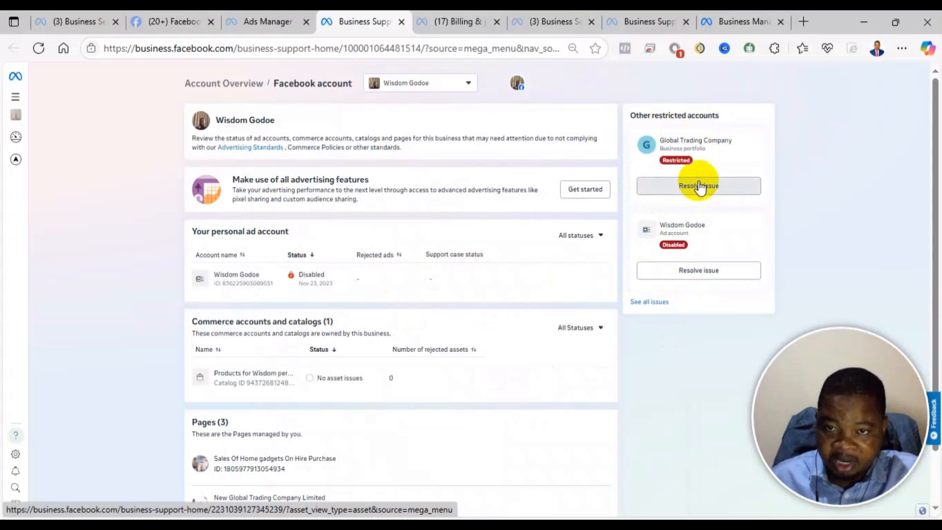
{"action": "left_click", "coordinate": [698, 186]}
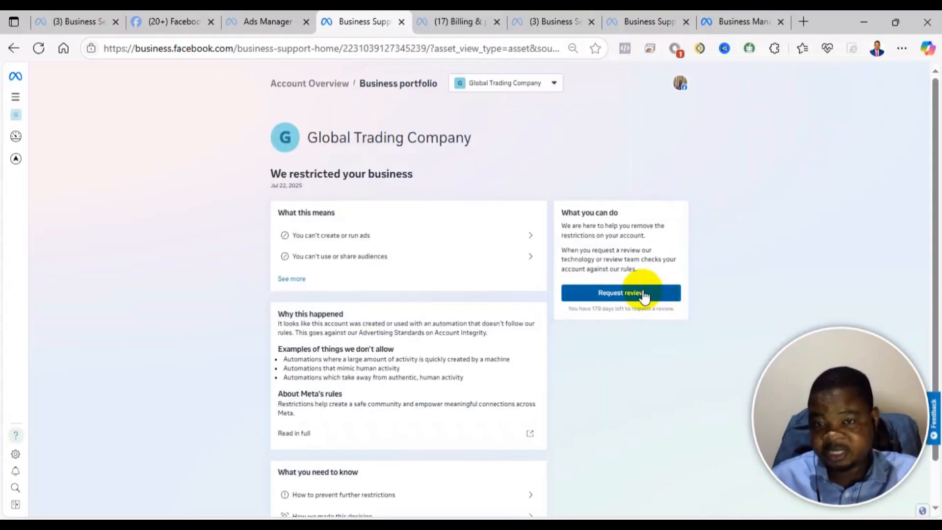
{"action": "mouse_move", "coordinate": [559, 235]}
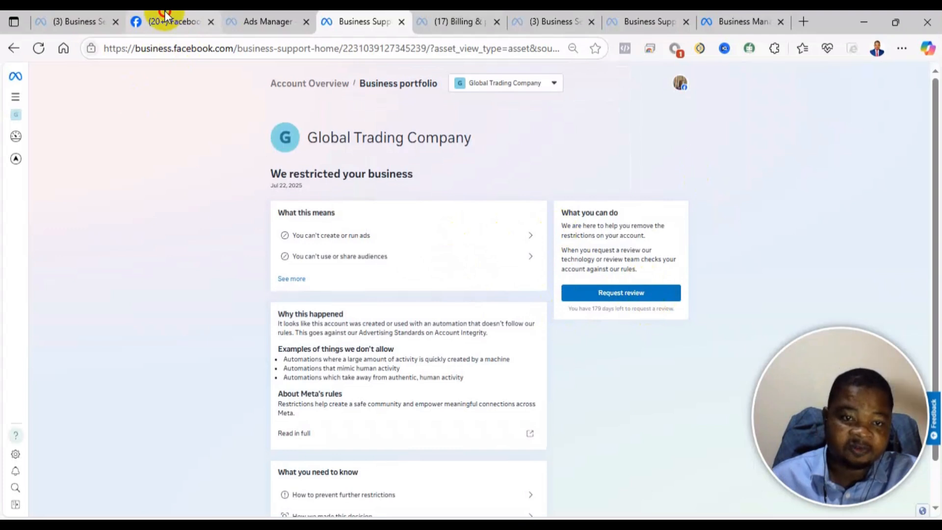
- Switch from the business Page to the personal profile and reach its full Settings page
{"action": "left_click", "coordinate": [169, 21]}
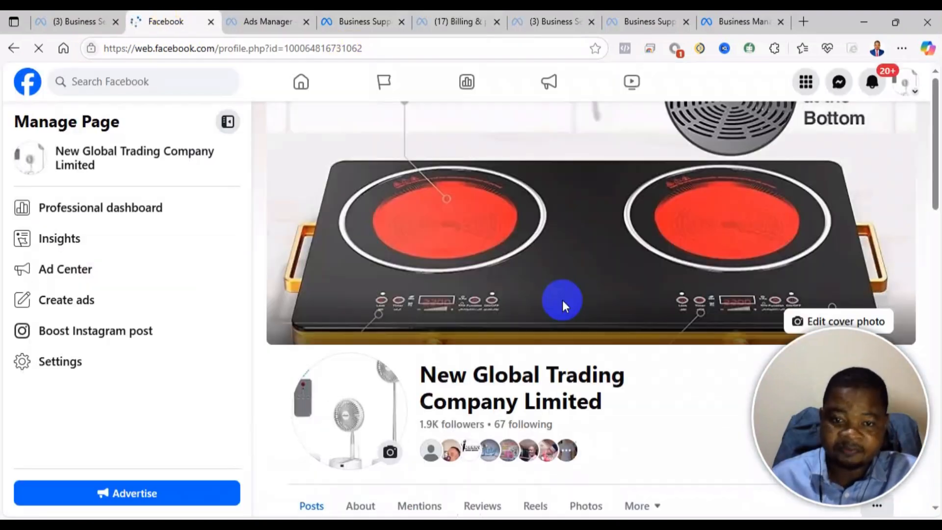
{"action": "left_click", "coordinate": [871, 82]}
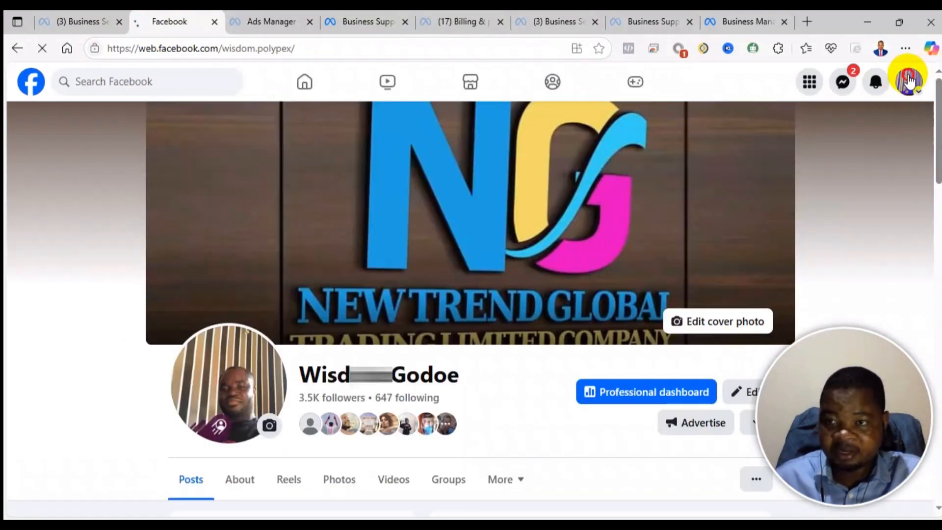
{"action": "left_click", "coordinate": [909, 81]}
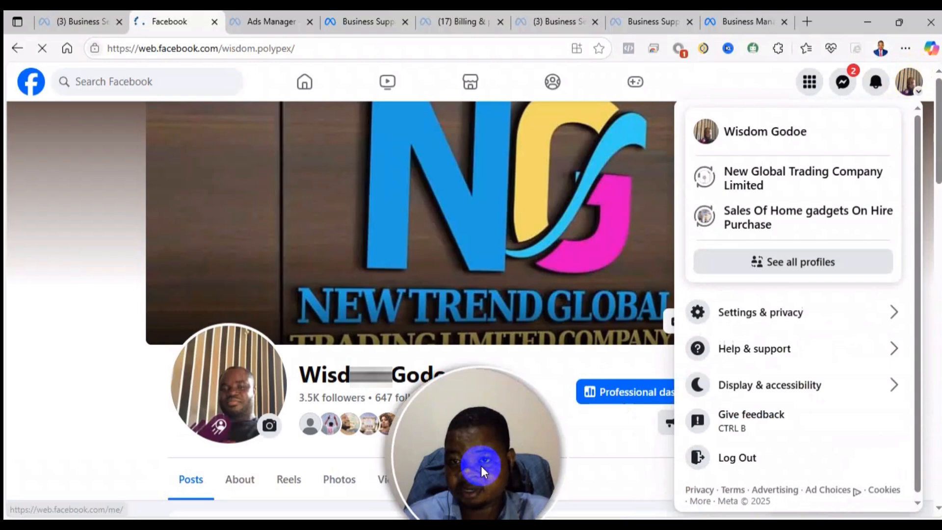
{"action": "left_click", "coordinate": [760, 312]}
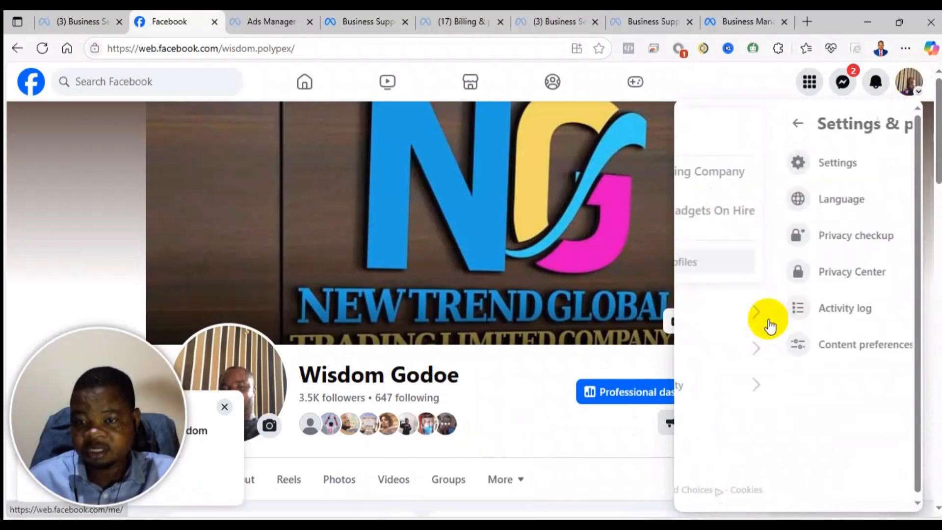
{"action": "left_click", "coordinate": [837, 162]}
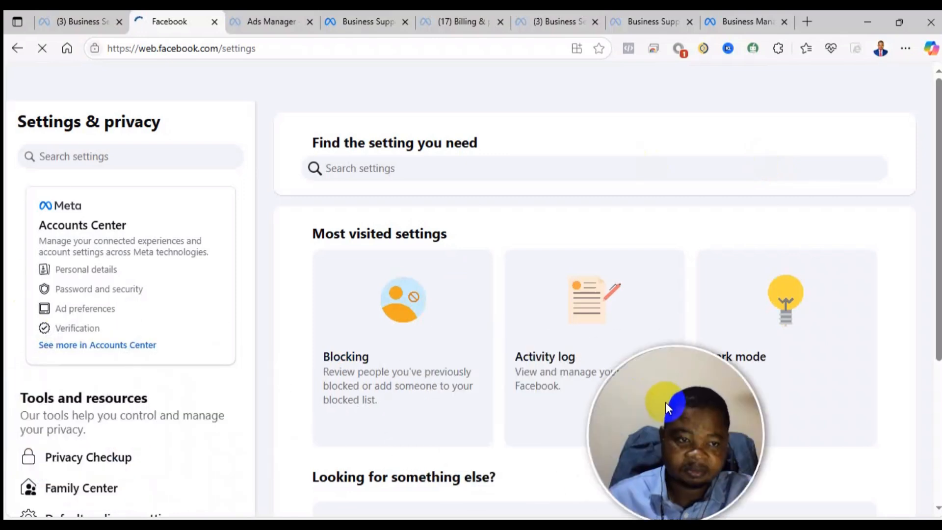
{"action": "scroll", "scroll_direction": "down", "scroll_amount": 3}
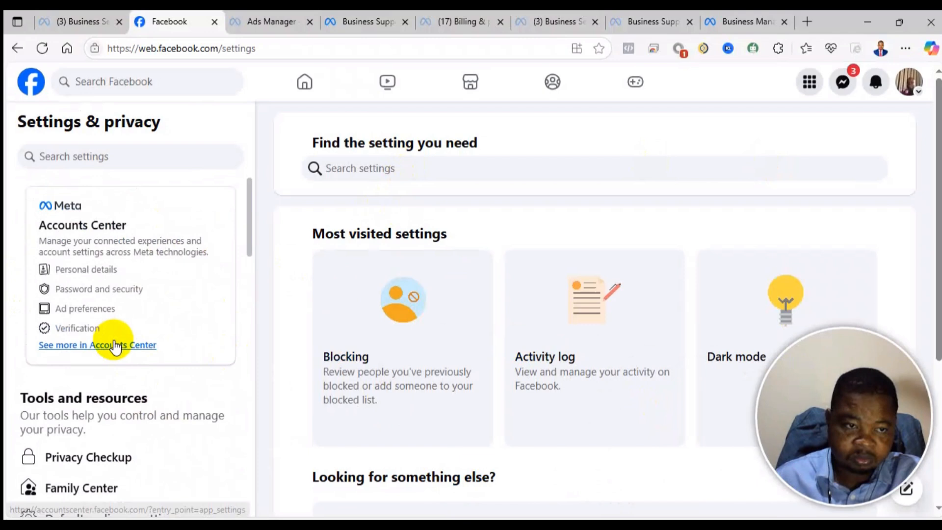
- View the Facebook profile's name in Accounts Center and close it unchanged
{"action": "left_click", "coordinate": [98, 345]}
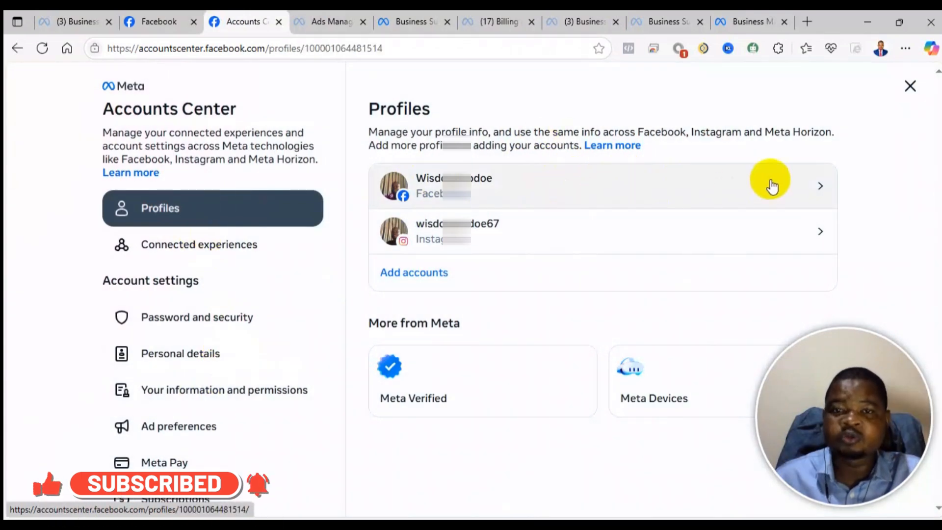
{"action": "left_click", "coordinate": [772, 185]}
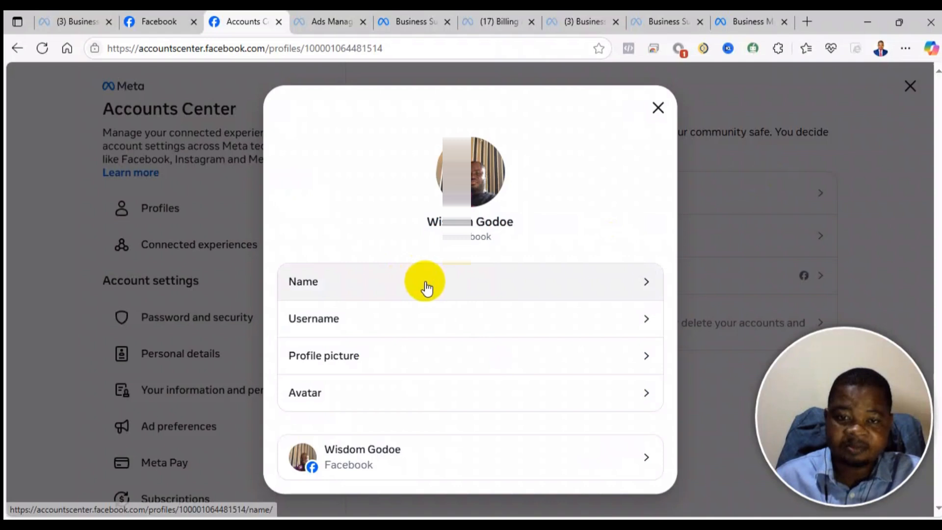
{"action": "left_click", "coordinate": [425, 281]}
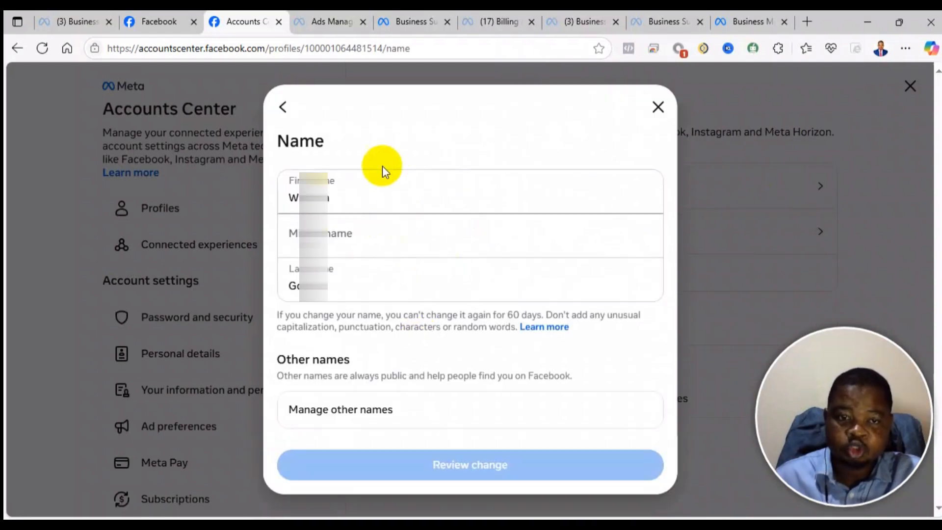
{"action": "mouse_move", "coordinate": [444, 250]}
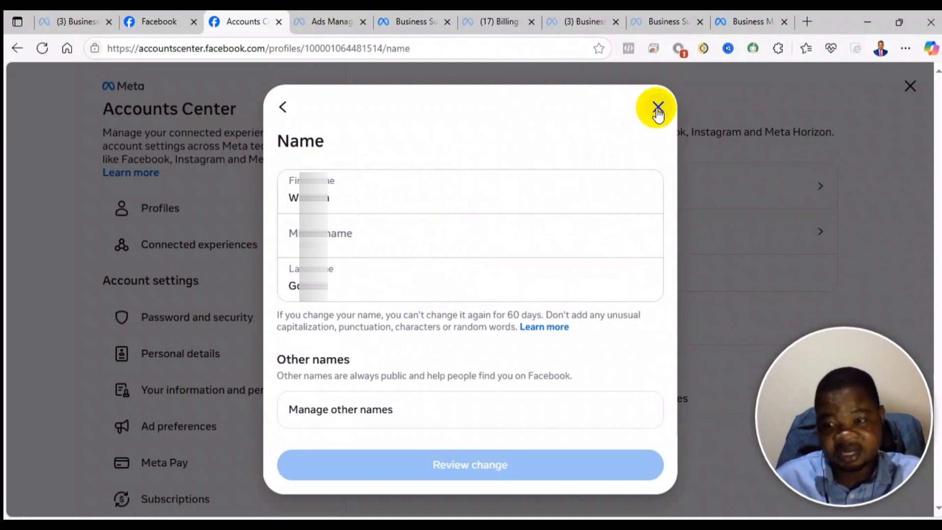
{"action": "left_click", "coordinate": [657, 109]}
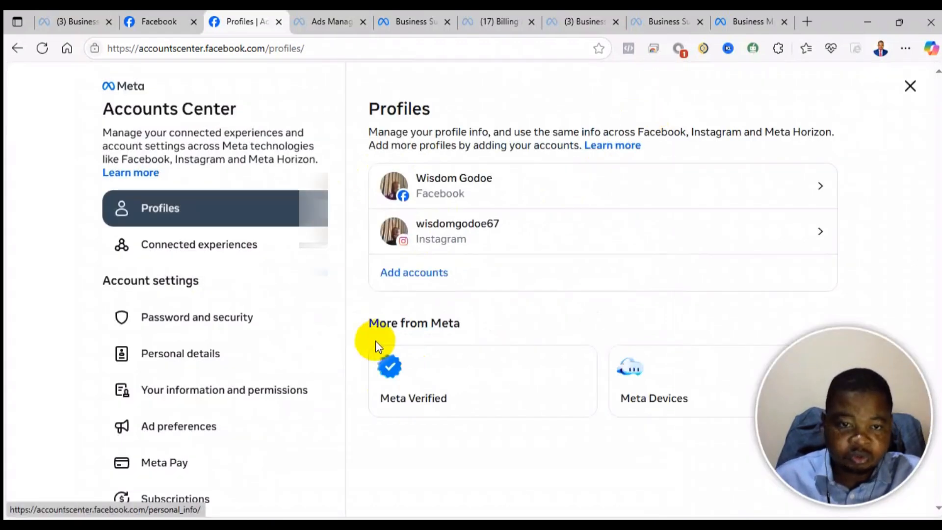
- Check the birthday under Personal details, then return to the Business Support page
{"action": "left_click", "coordinate": [180, 353]}
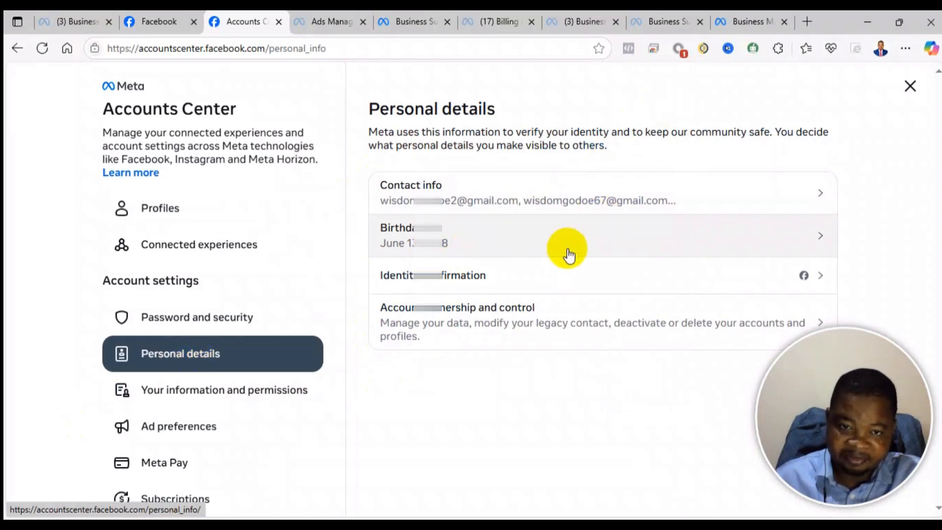
{"action": "mouse_move", "coordinate": [568, 249]}
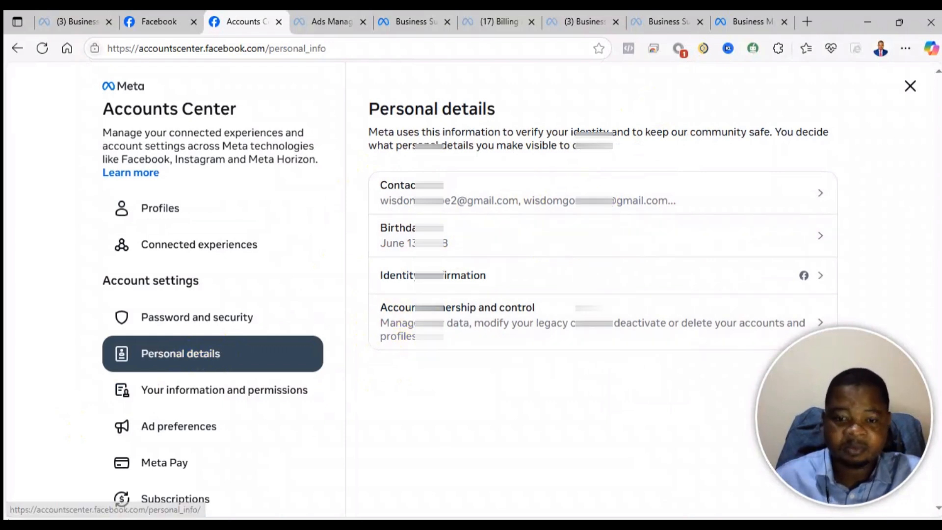
{"action": "mouse_move", "coordinate": [784, 236]}
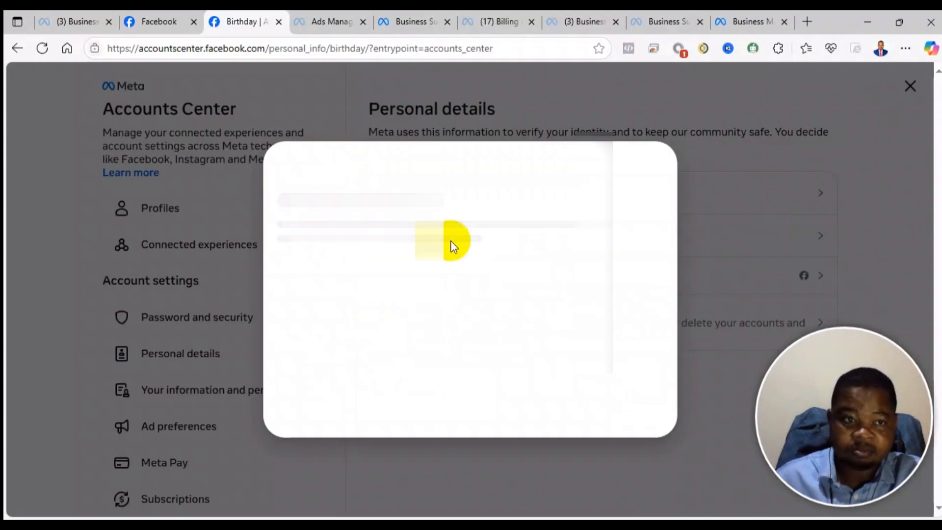
{"action": "mouse_move", "coordinate": [487, 252]}
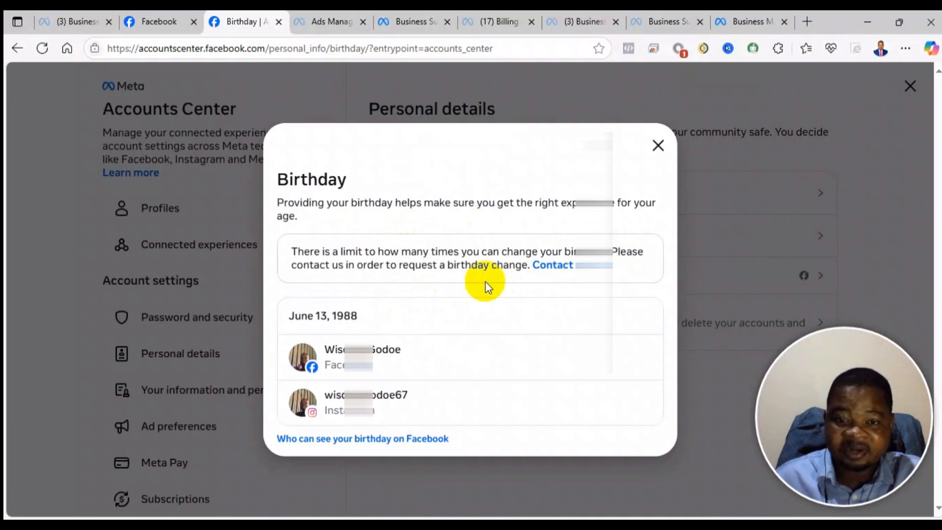
{"action": "mouse_move", "coordinate": [361, 220]}
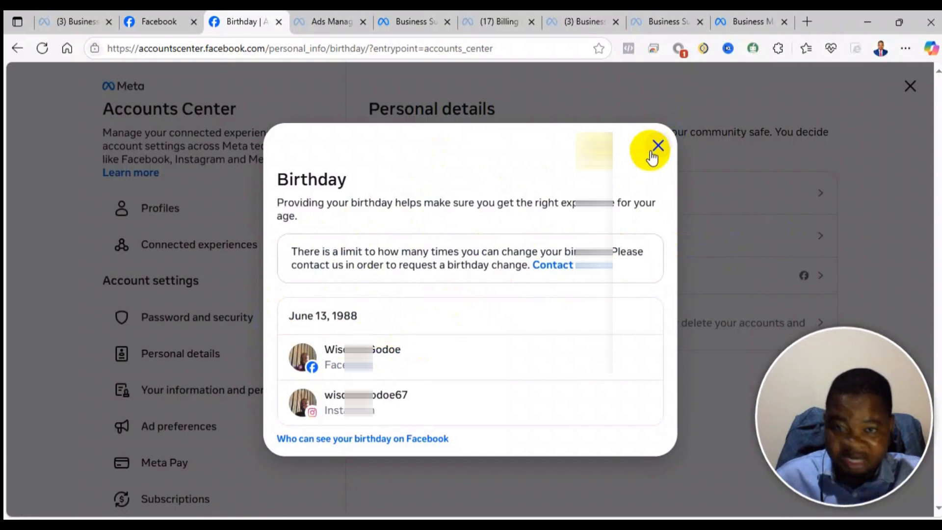
{"action": "mouse_move", "coordinate": [648, 198]}
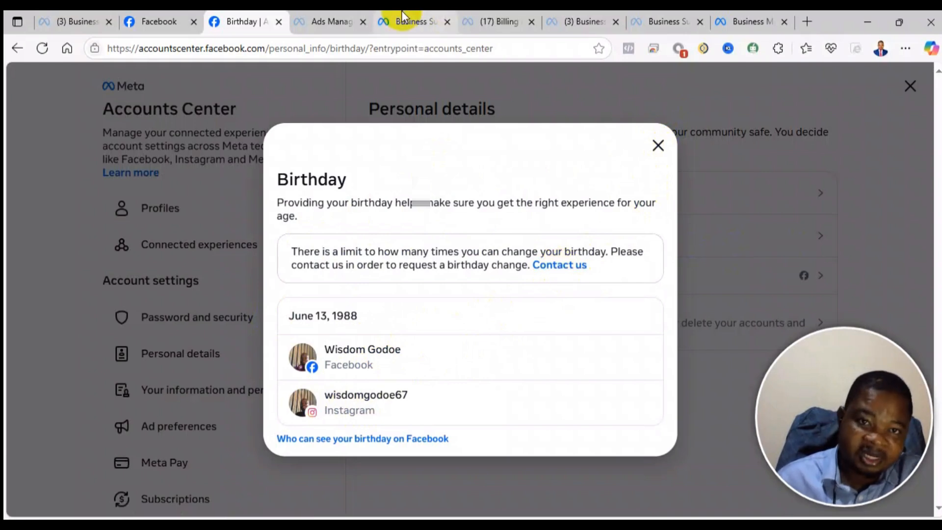
{"action": "left_click", "coordinate": [414, 22]}
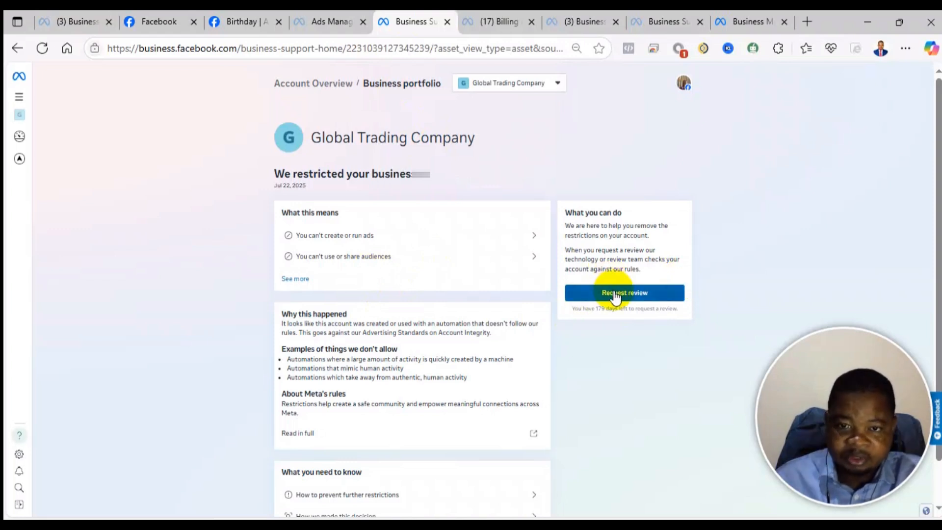
{"action": "mouse_move", "coordinate": [688, 232]}
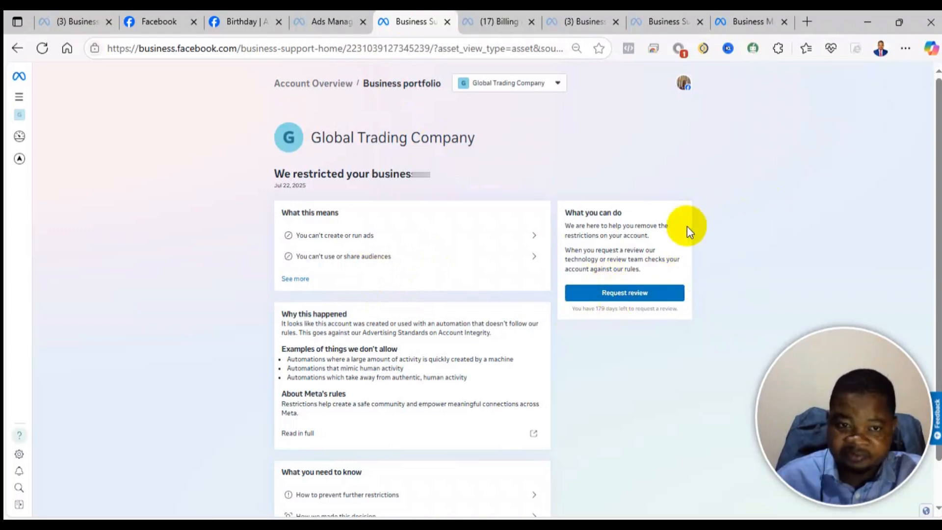
- Request a review and pick a country calling code for the mobile number
{"action": "left_click", "coordinate": [624, 292]}
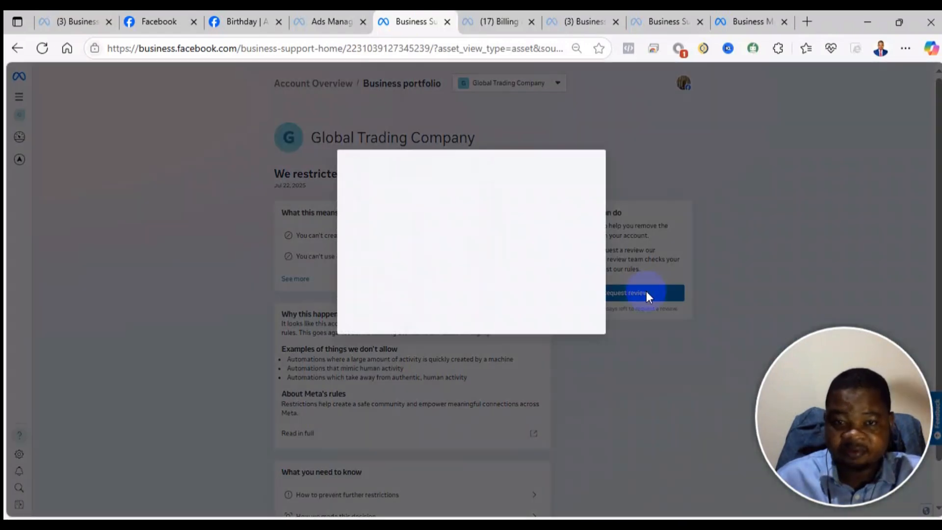
{"action": "left_click", "coordinate": [628, 292]}
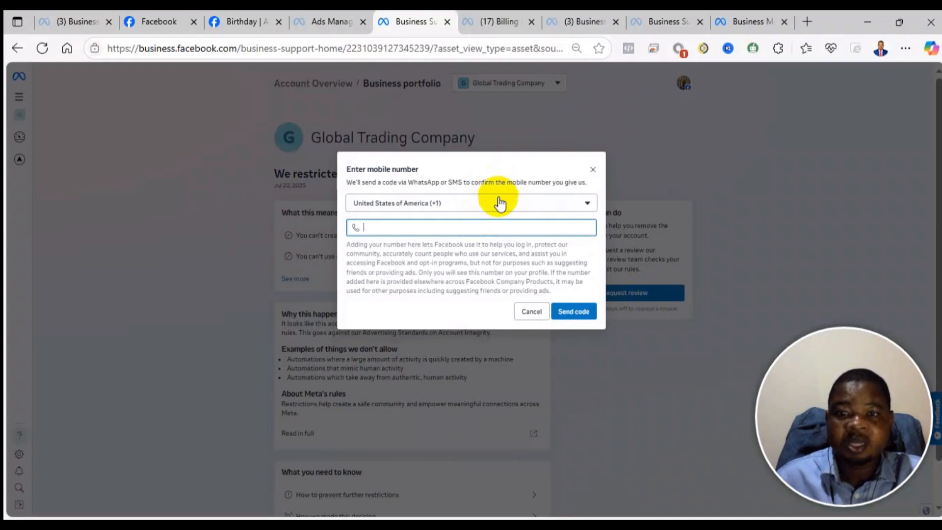
{"action": "left_click", "coordinate": [471, 203]}
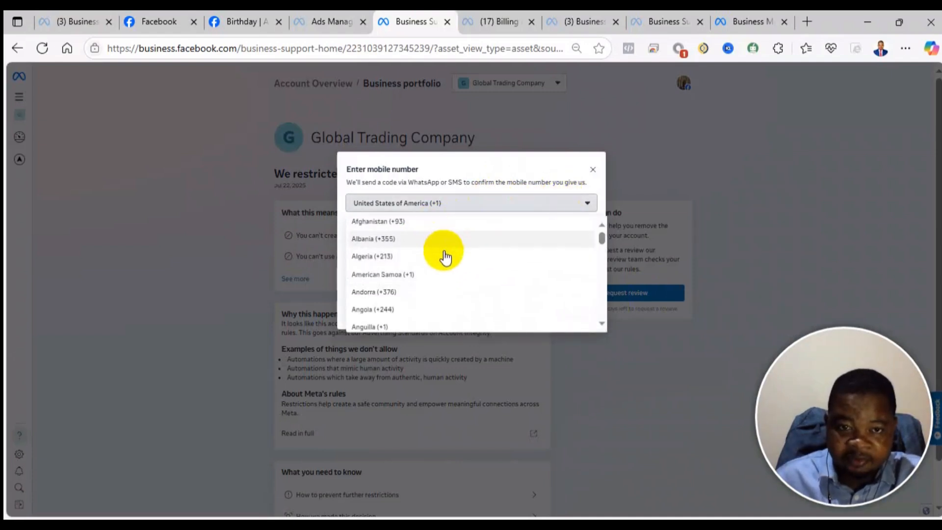
{"action": "scroll", "scroll_direction": "down", "scroll_amount": 3}
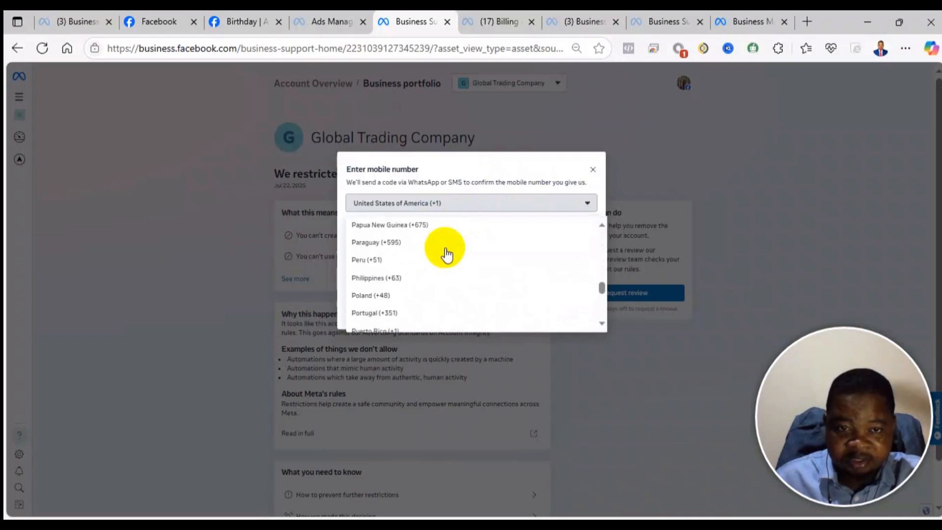
{"action": "scroll", "scroll_direction": "down", "scroll_amount": 3}
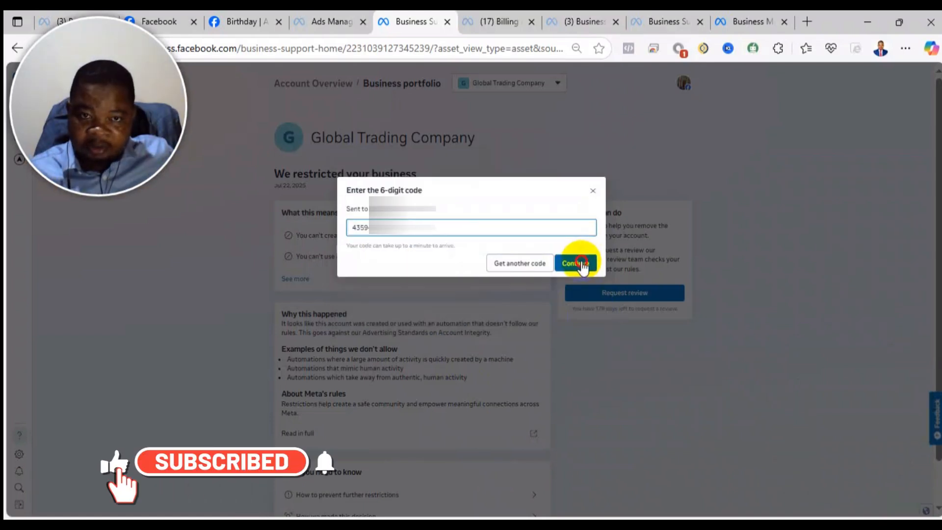
- Confirm the six-digit code and begin the ID image upload
{"action": "left_click", "coordinate": [575, 263]}
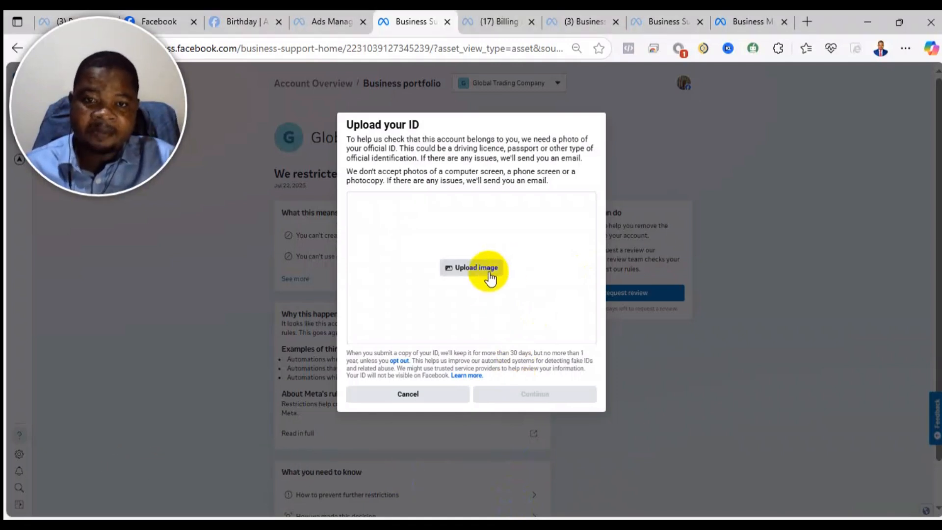
{"action": "mouse_move", "coordinate": [492, 267]}
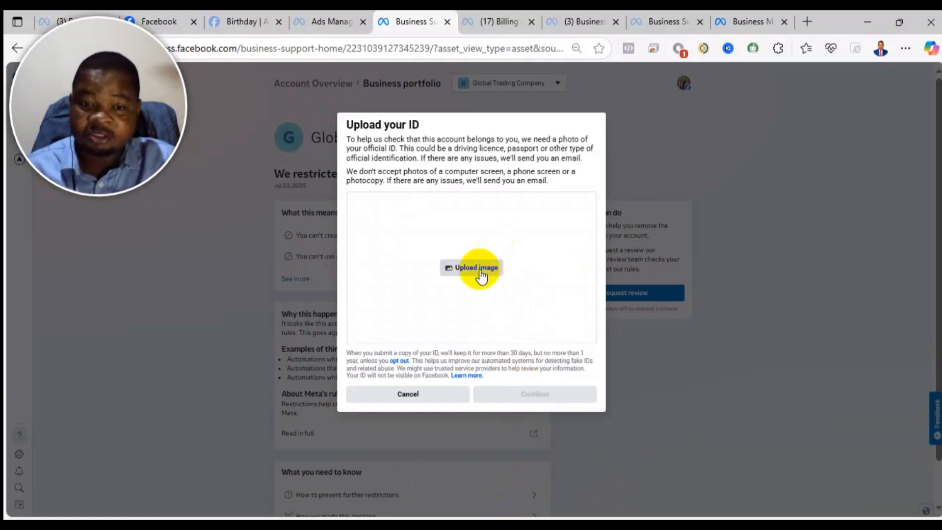
{"action": "mouse_move", "coordinate": [472, 278]}
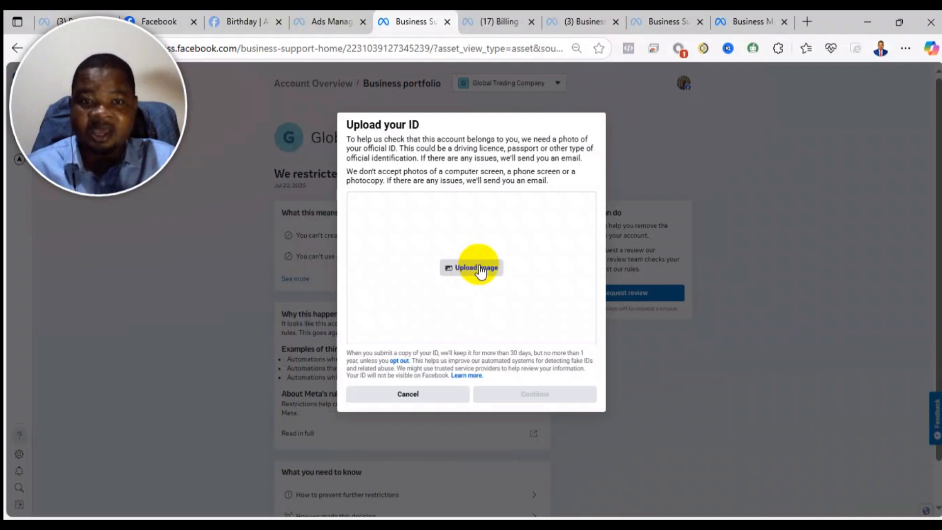
{"action": "left_click", "coordinate": [471, 268]}
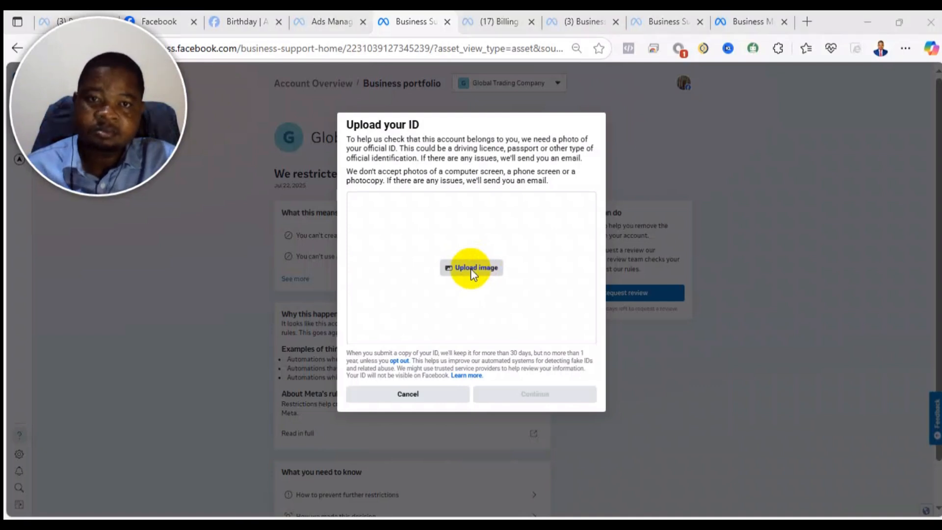
- Pick an ID photo, continue, and submit it for review
{"action": "left_click", "coordinate": [471, 267]}
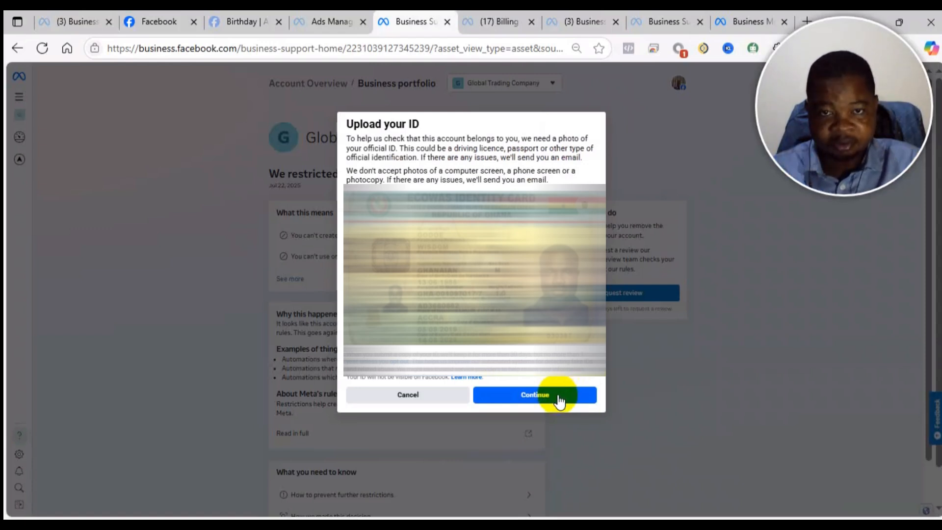
{"action": "left_click", "coordinate": [535, 395]}
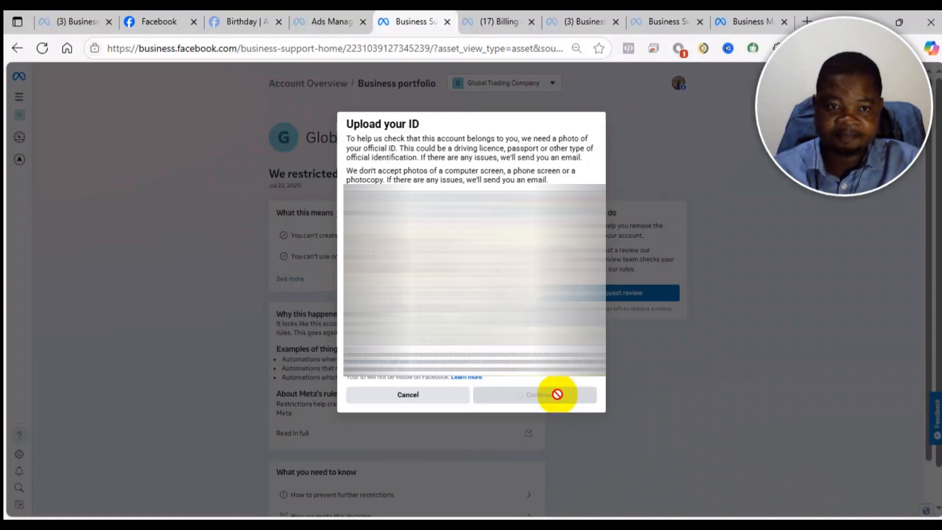
{"action": "left_click", "coordinate": [534, 395]}
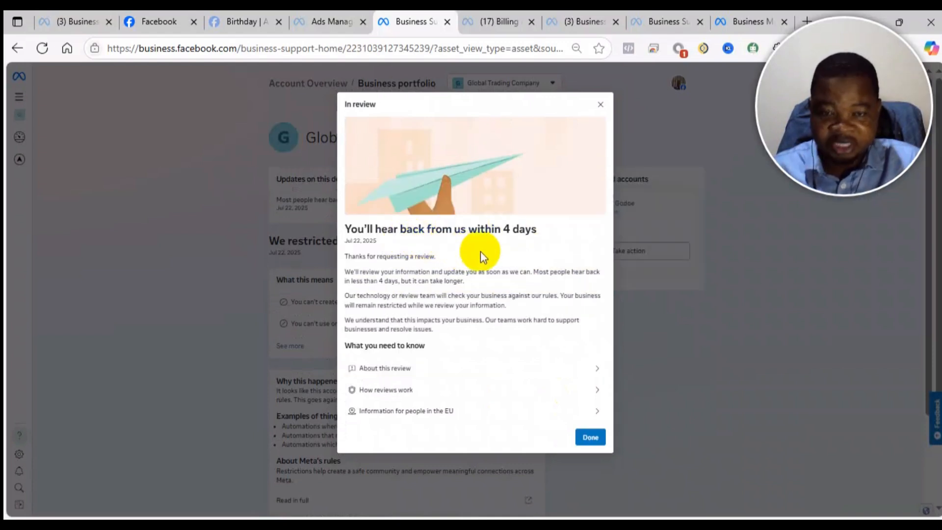
{"action": "mouse_move", "coordinate": [590, 436]}
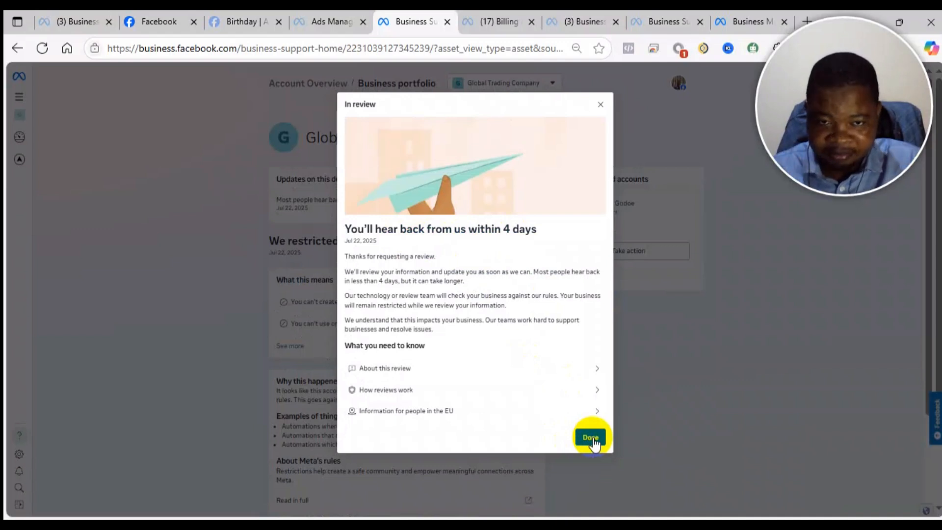
- Dismiss the In review confirmation with Done
{"action": "left_click", "coordinate": [591, 437]}
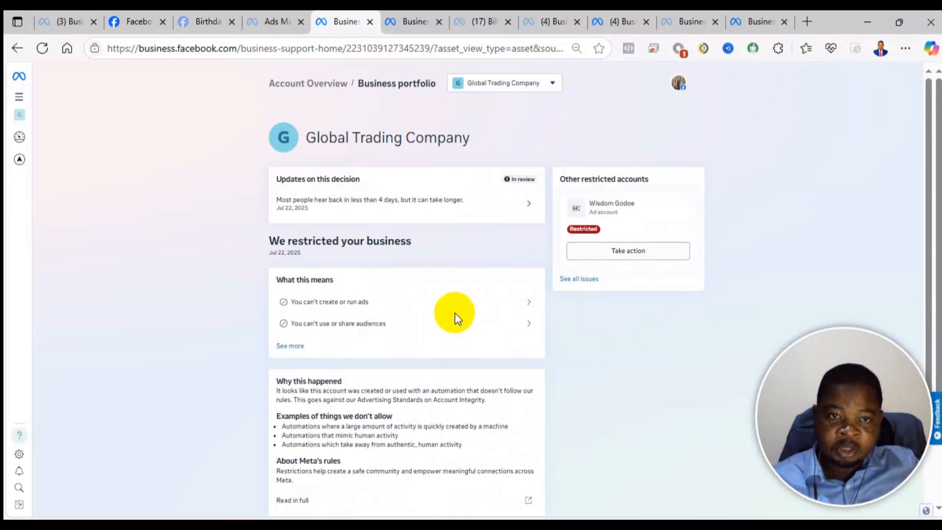
{"action": "mouse_move", "coordinate": [511, 190]}
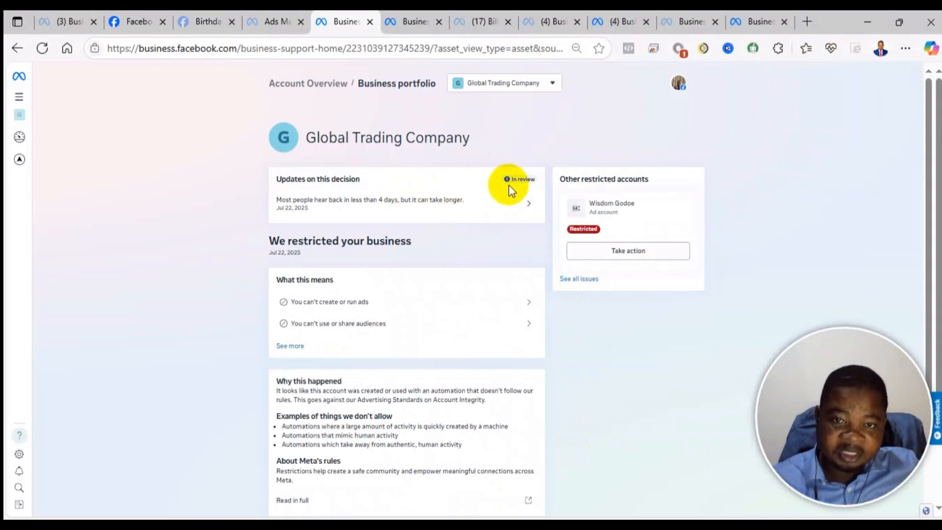
{"action": "mouse_move", "coordinate": [508, 203]}
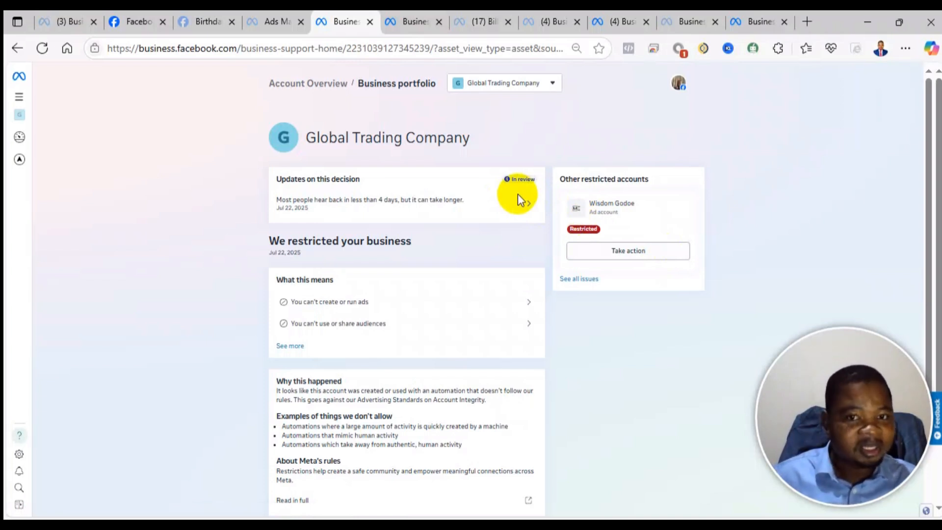
{"action": "mouse_move", "coordinate": [474, 194]}
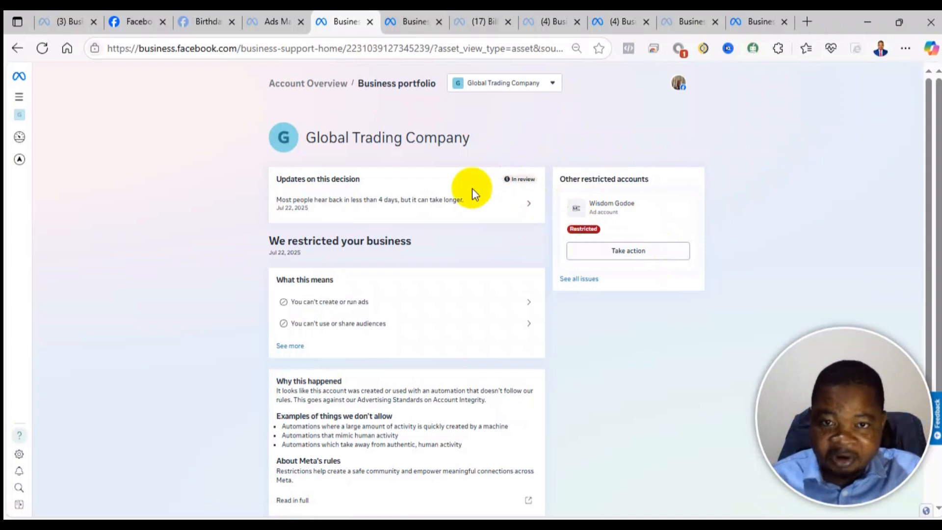
{"action": "mouse_move", "coordinate": [511, 190]}
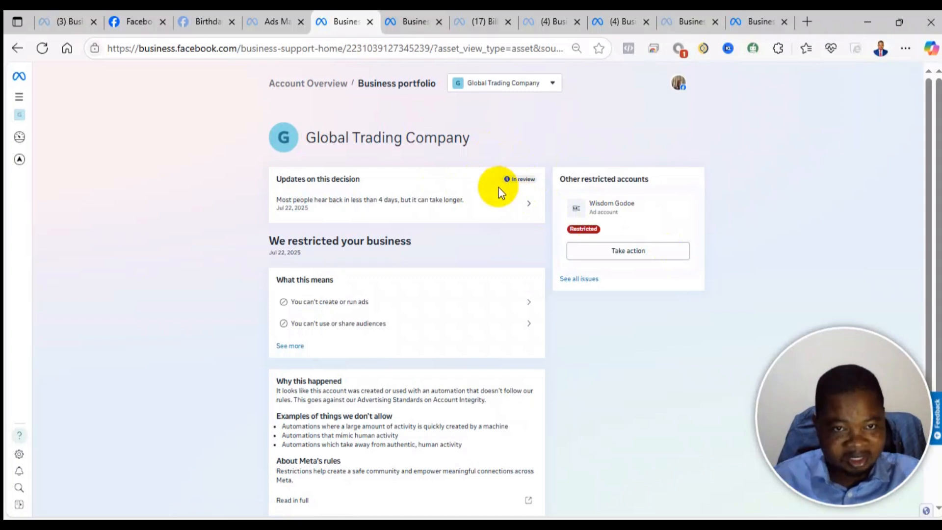
{"action": "mouse_move", "coordinate": [426, 242]}
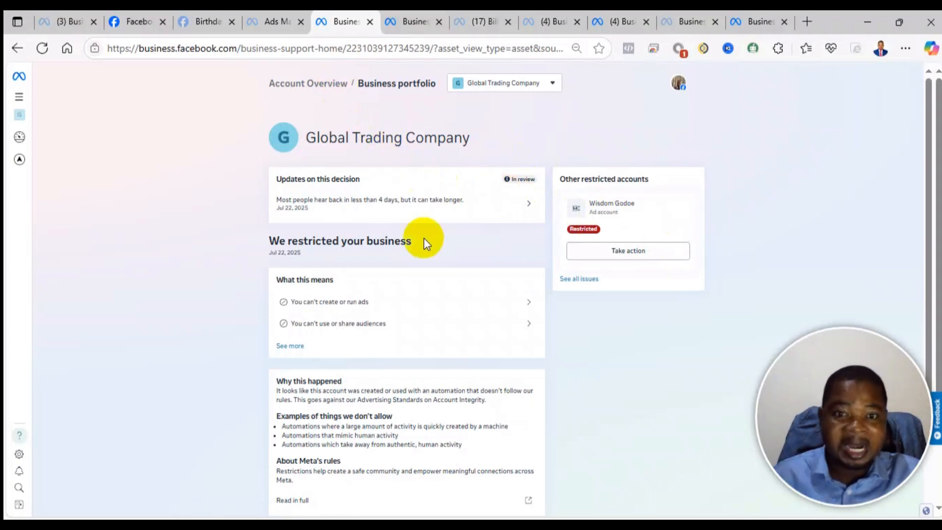
{"action": "mouse_move", "coordinate": [169, 119]}
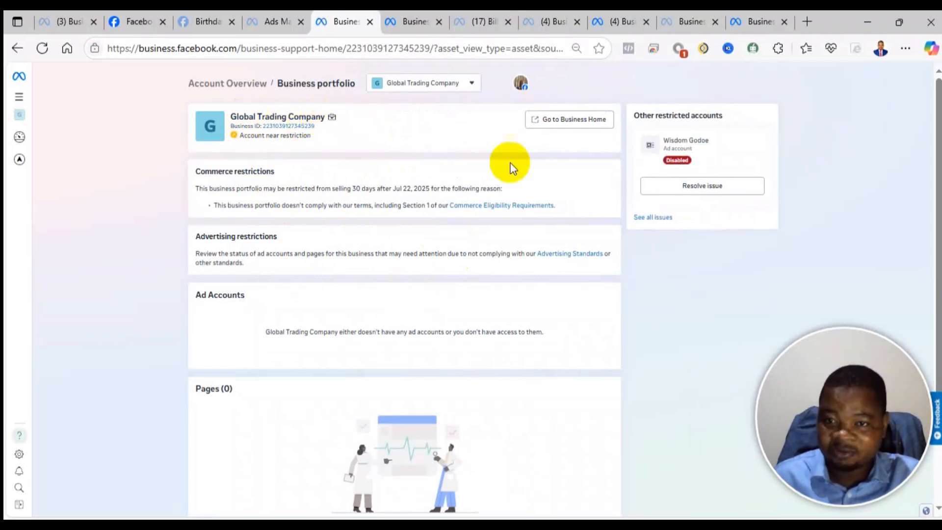
{"action": "mouse_move", "coordinate": [784, 142]}
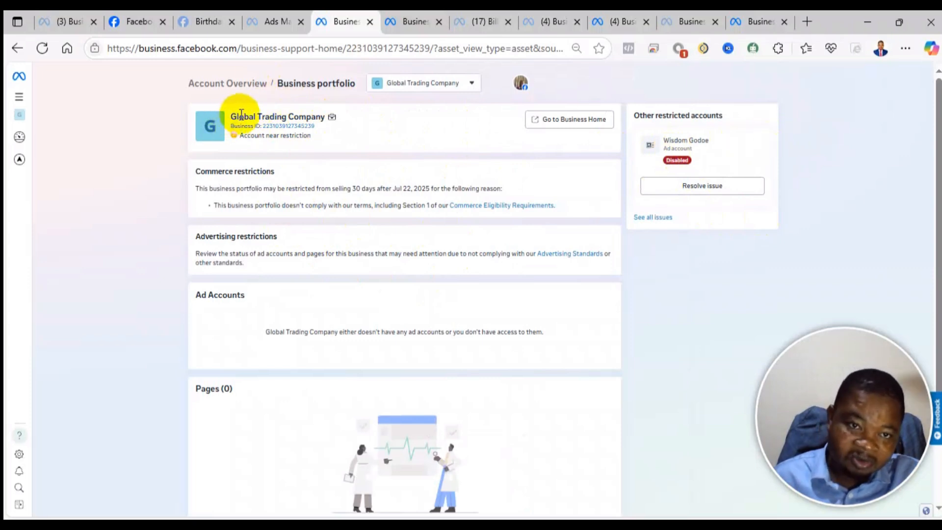
{"action": "mouse_move", "coordinate": [613, 21]}
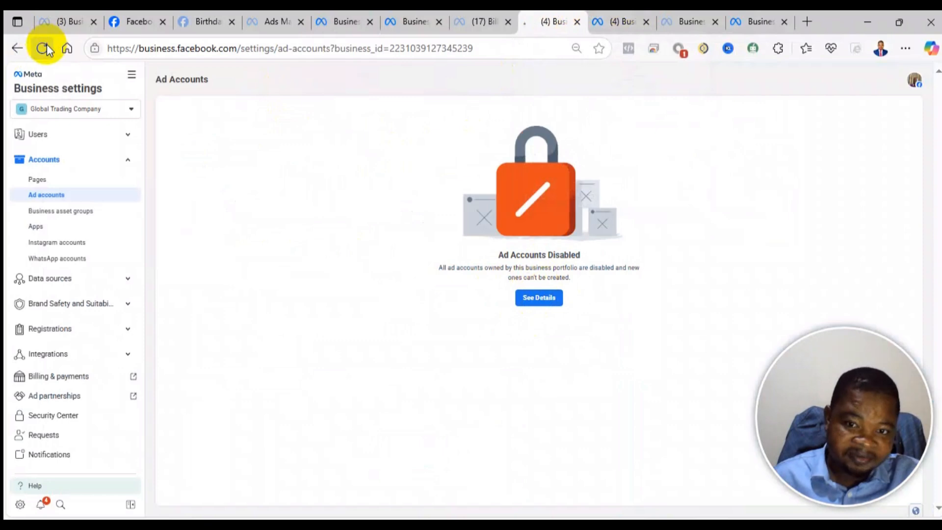
- Reload the Ad accounts settings page to show no ad accounts
{"action": "left_click", "coordinate": [42, 49]}
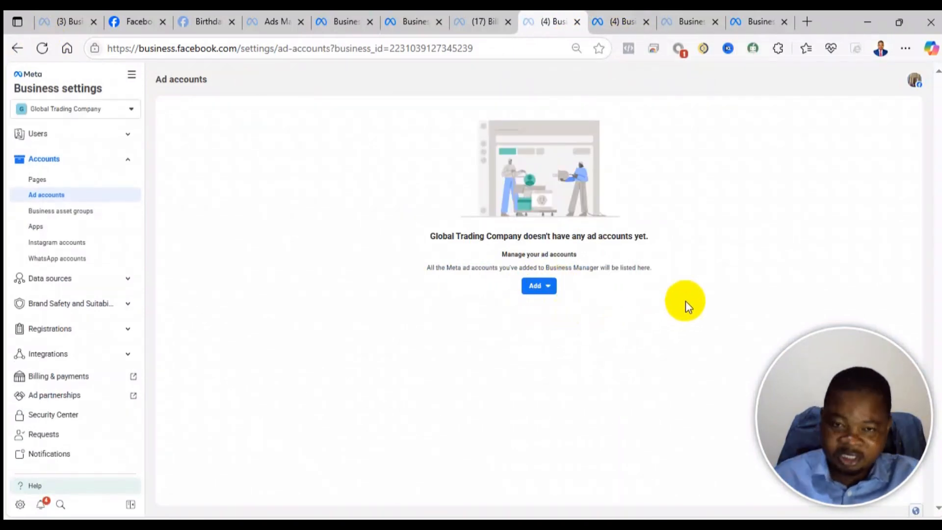